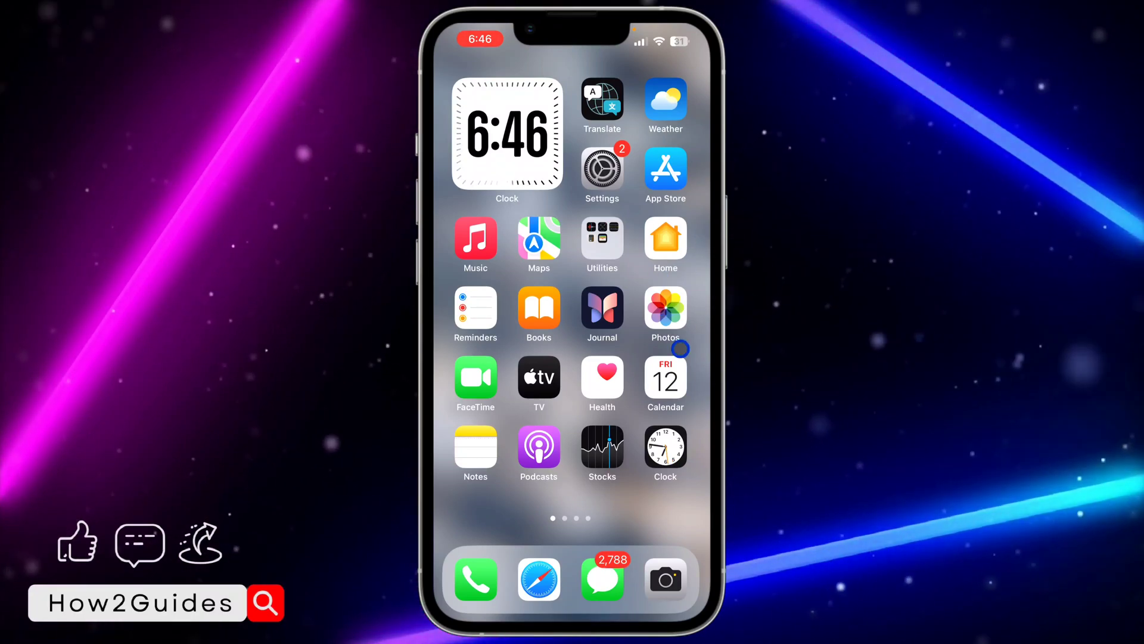
# Step: Launch Spotify from the next Home Screen page, landing on its home feed of mixes
pyautogui.hscroll(-3)
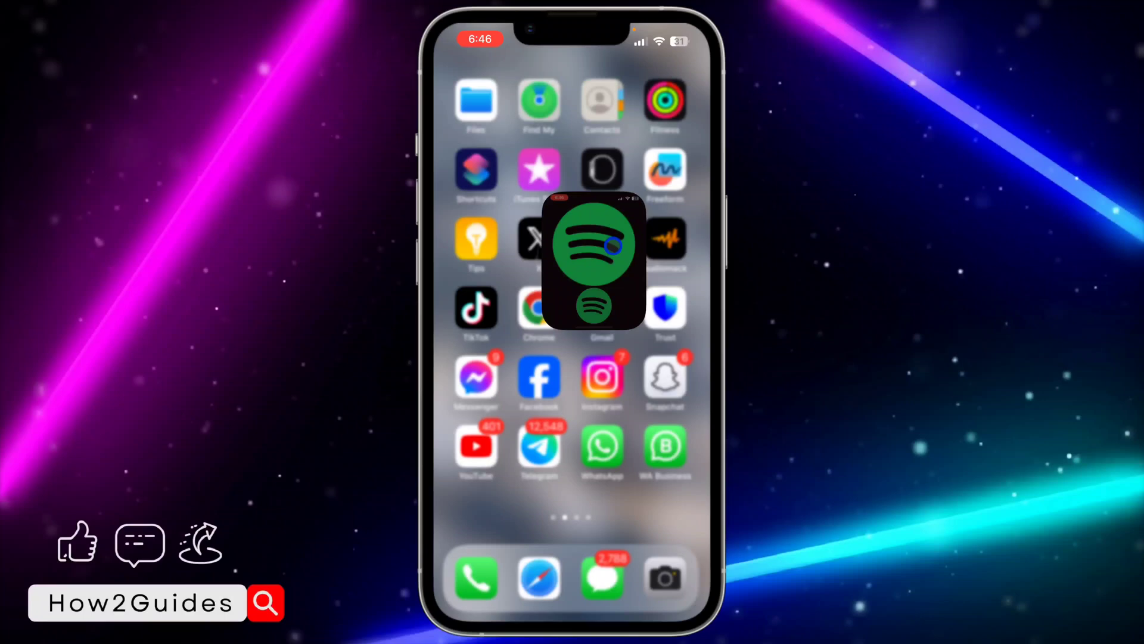
pyautogui.click(594, 258)
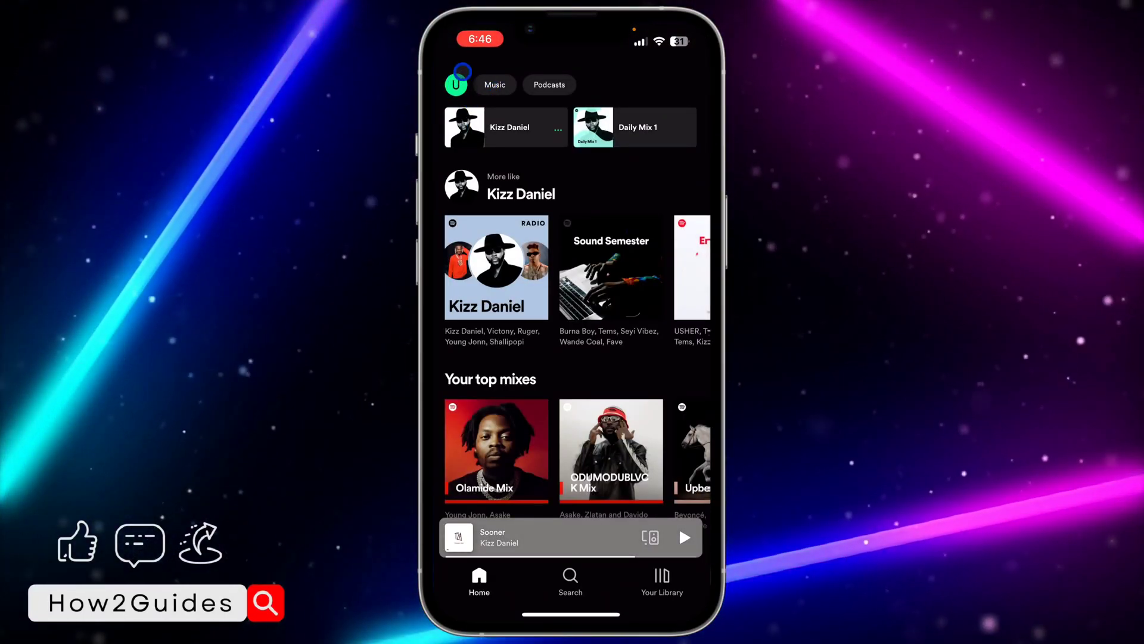
# Step: Reach the Recently played listening history via the profile avatar's side menu
pyautogui.click(455, 79)
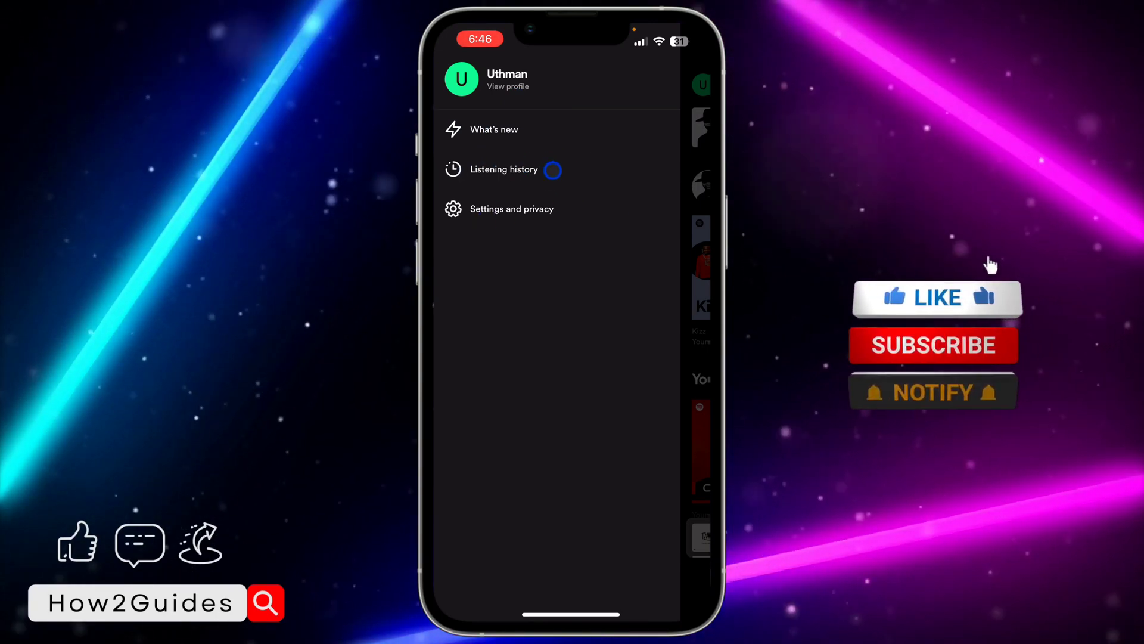
pyautogui.click(503, 168)
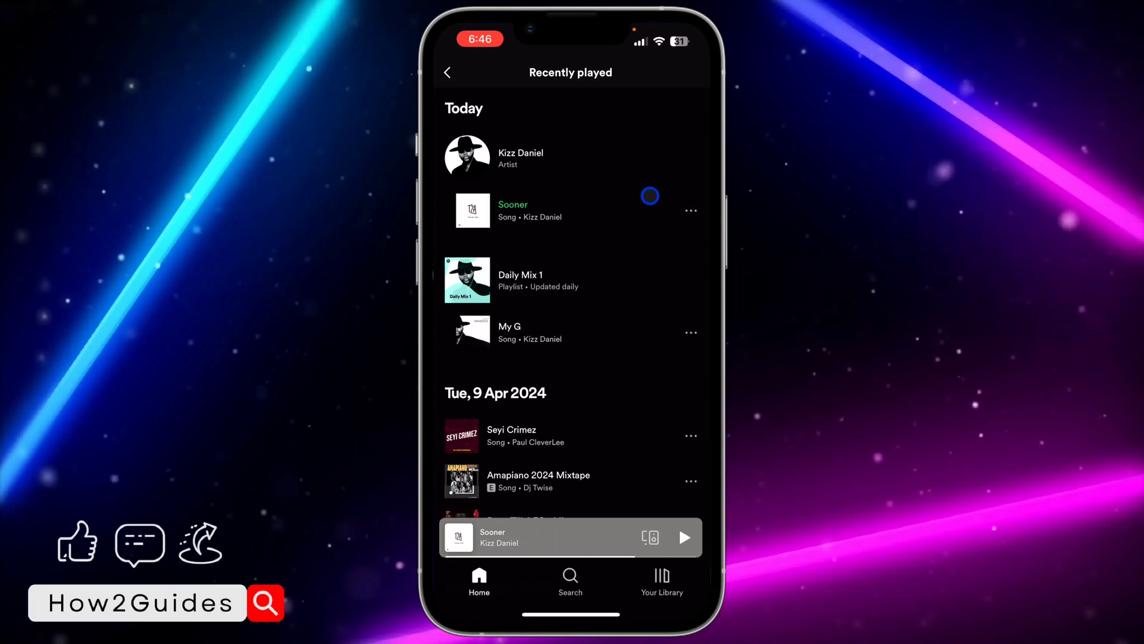
pyautogui.moveTo(599, 300)
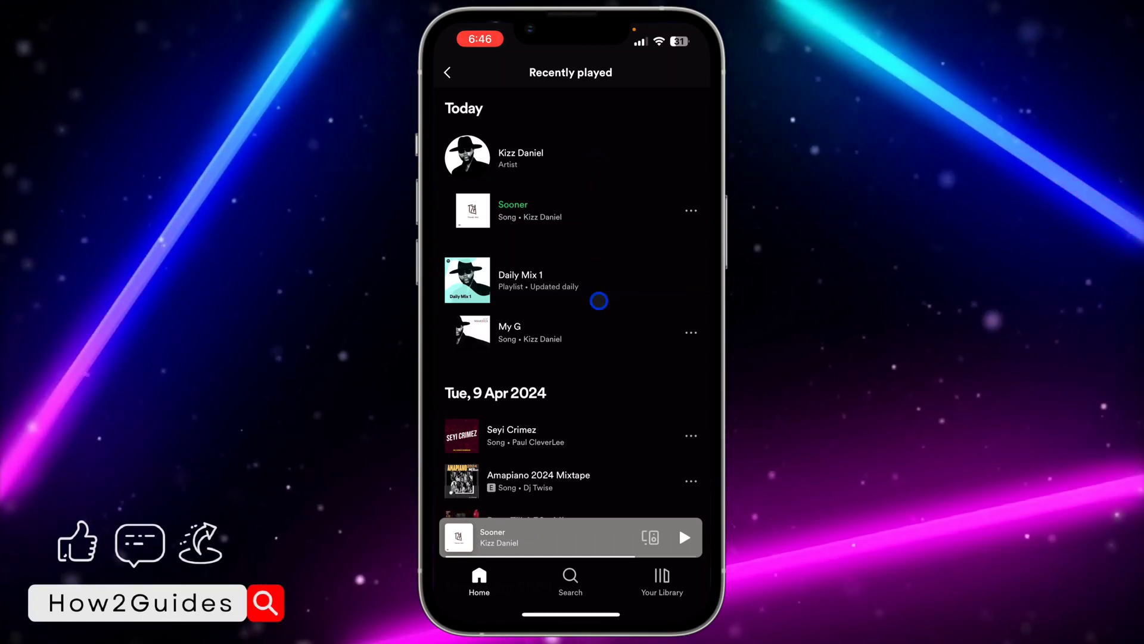
pyautogui.moveTo(577, 425)
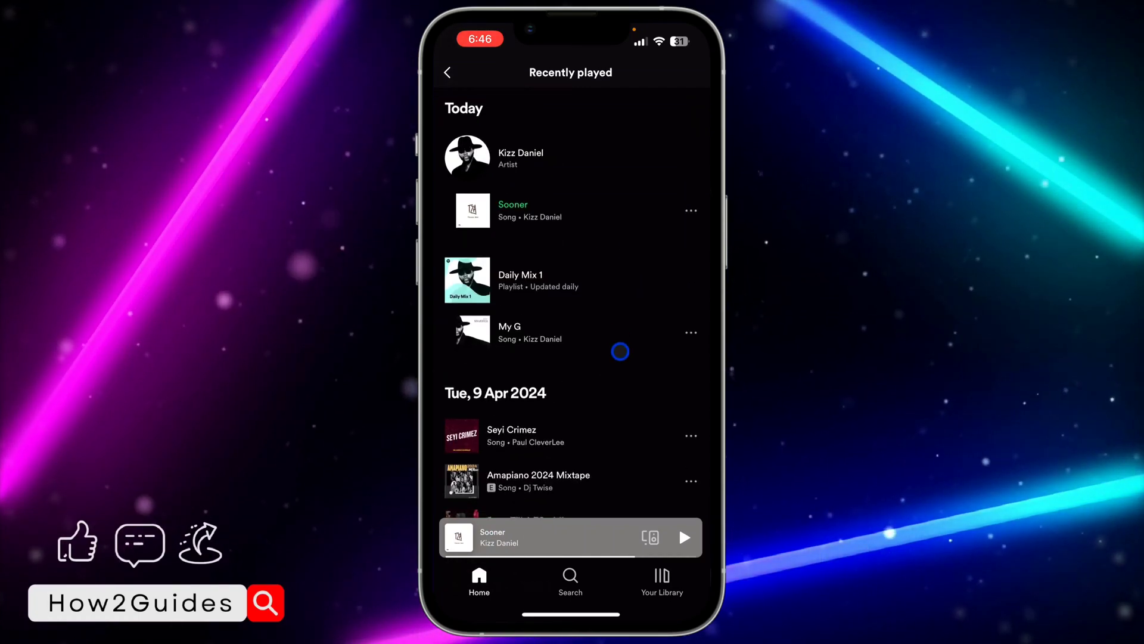
# Step: Scroll the history and bring up the options sheet for My G by Kizz Daniel
pyautogui.scroll(-3)
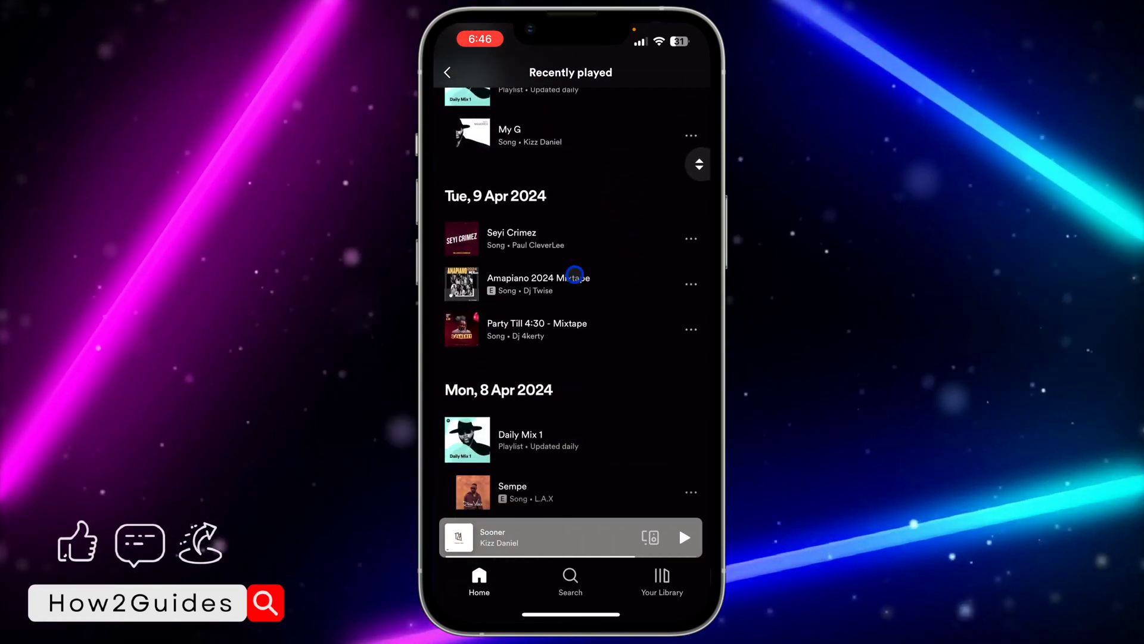
pyautogui.moveTo(615, 207)
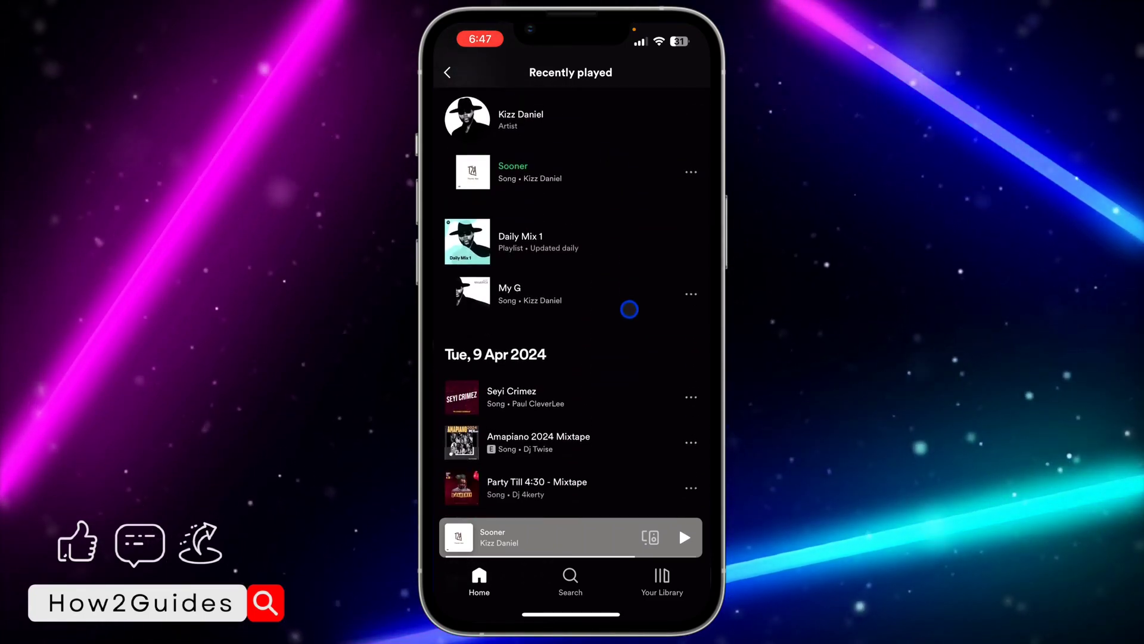
pyautogui.scroll(-3)
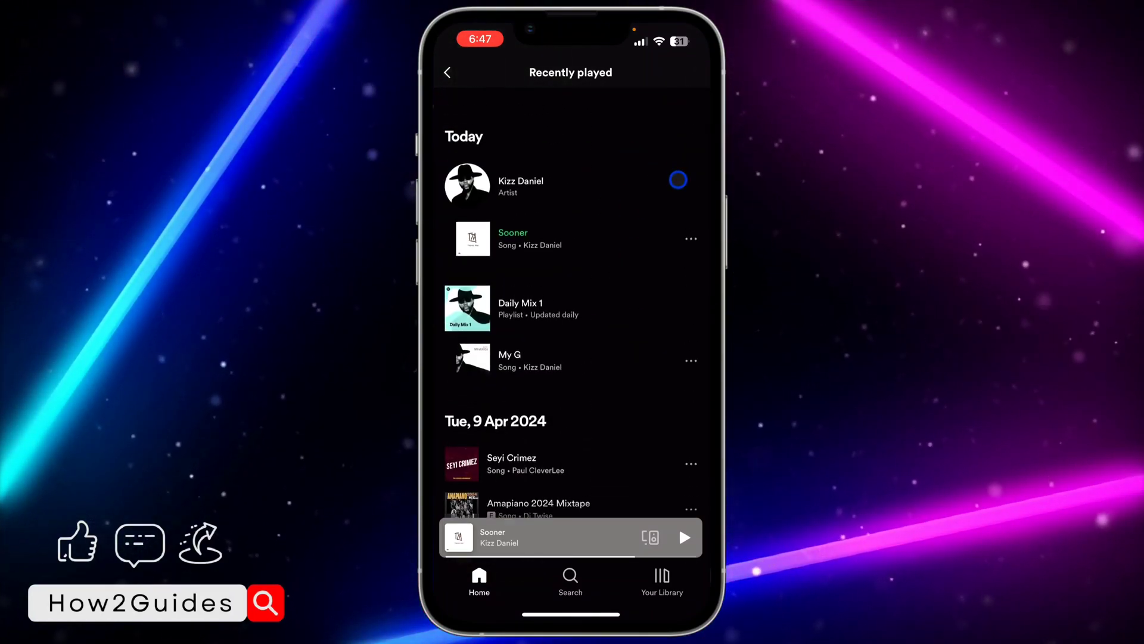
pyautogui.click(690, 360)
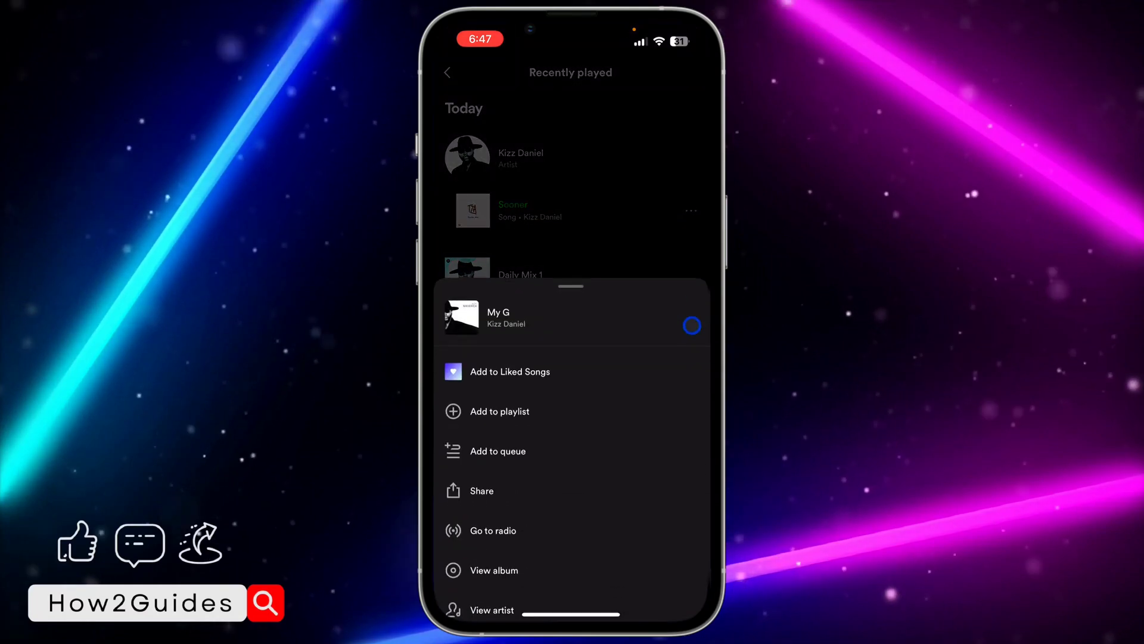